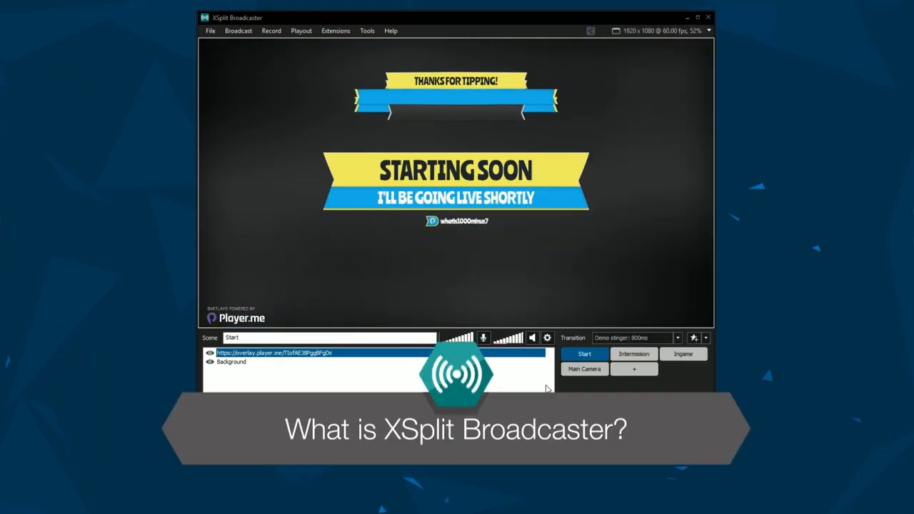
# Switch from Starting Soon through Intermission to the Ingame gameplay scene
pyautogui.click(634, 354)
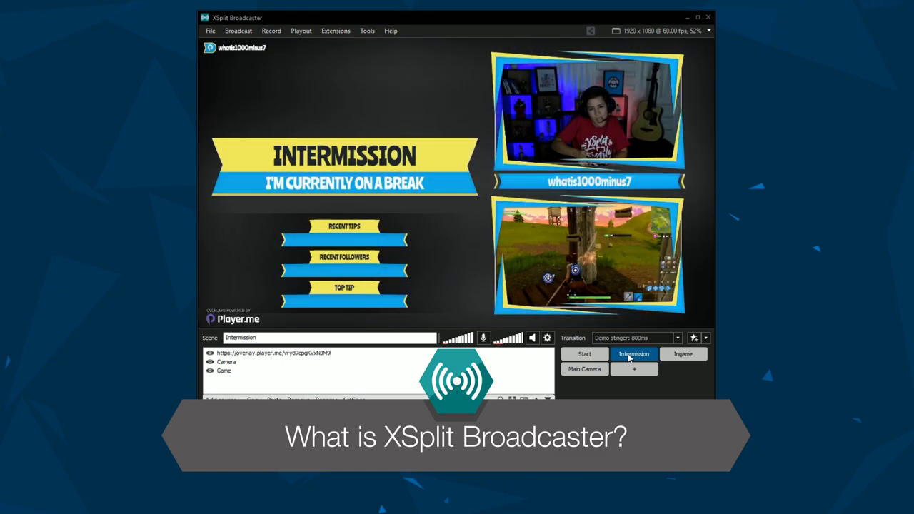
pyautogui.click(683, 354)
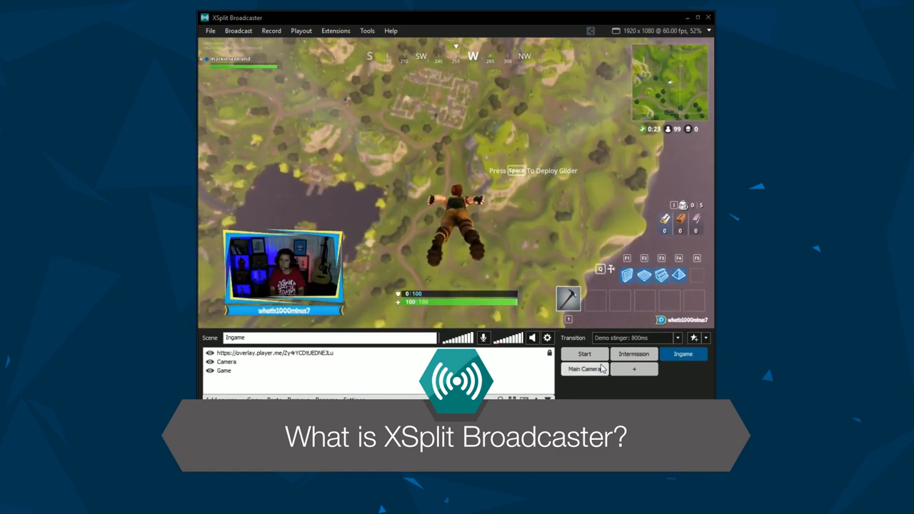
pyautogui.click(584, 368)
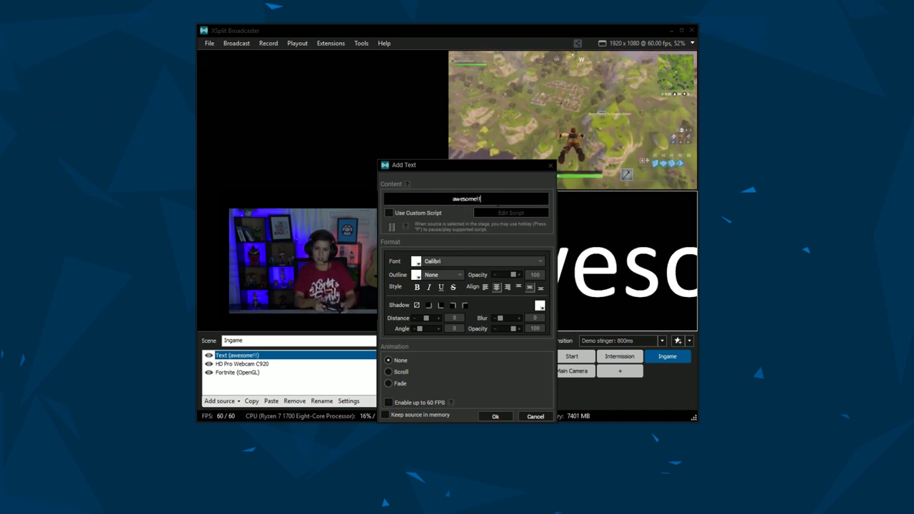
# Confirm the 'awesome!!!' text source and pick another source type from Add source
pyautogui.click(495, 415)
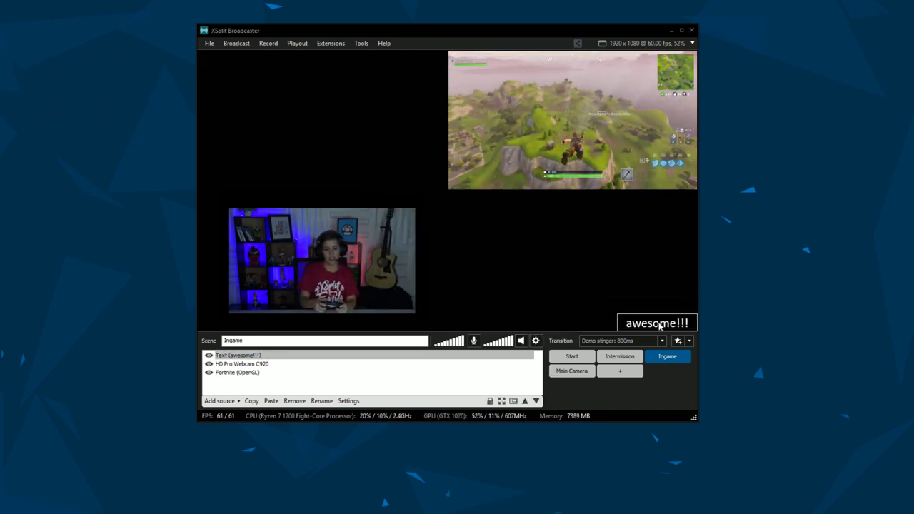
pyautogui.click(219, 400)
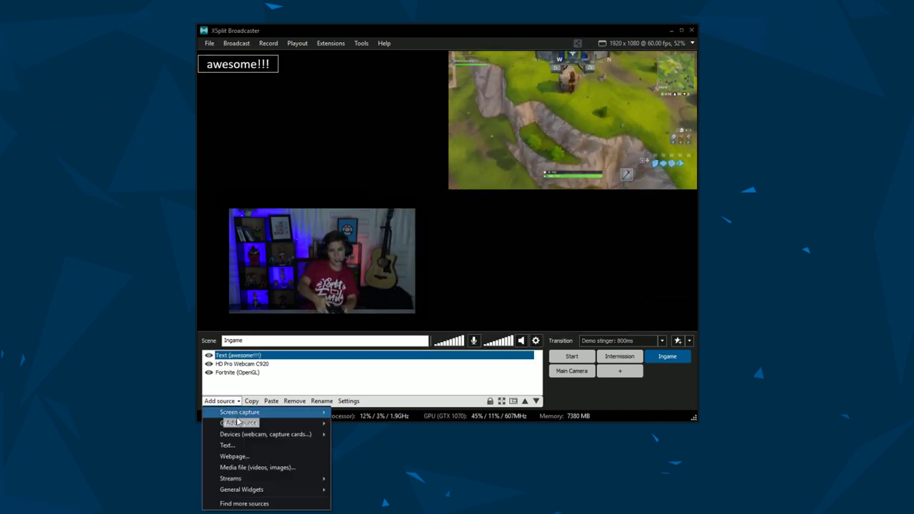
pyautogui.click(233, 455)
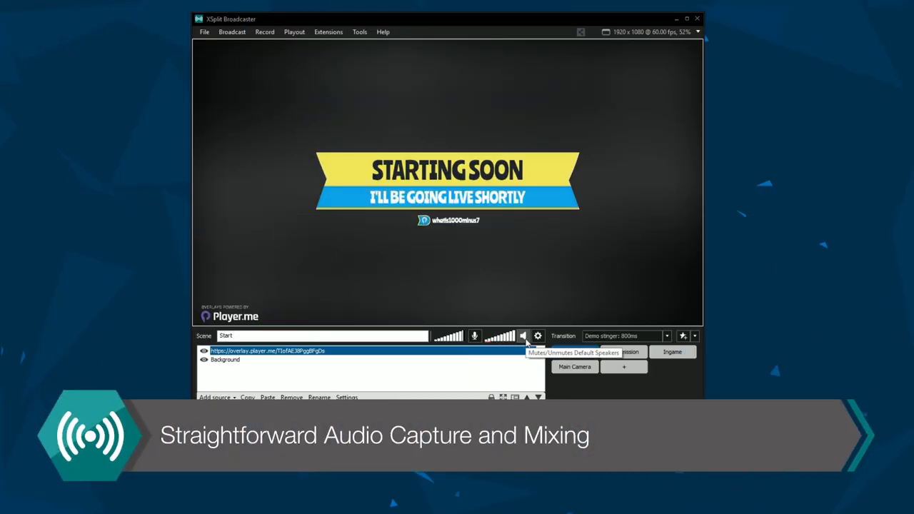
# Review system sound and microphone capture in Settings > Audio
pyautogui.click(538, 336)
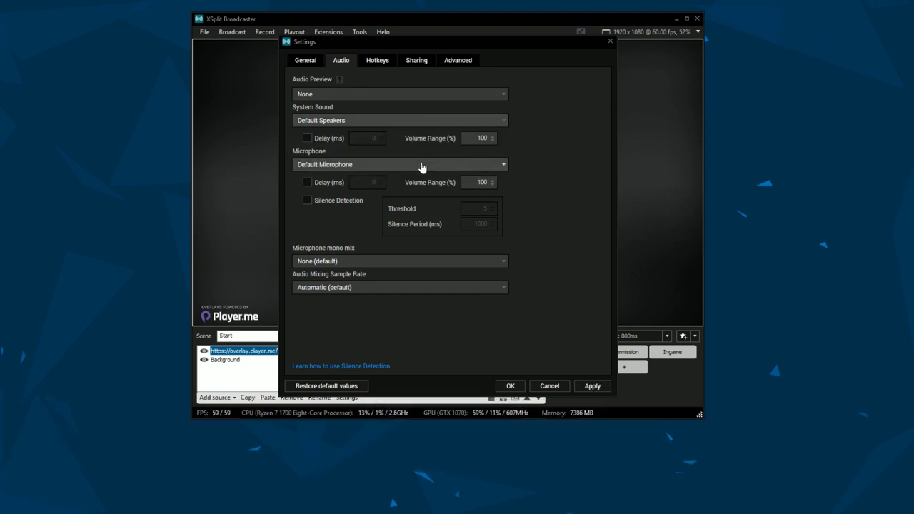
pyautogui.click(592, 385)
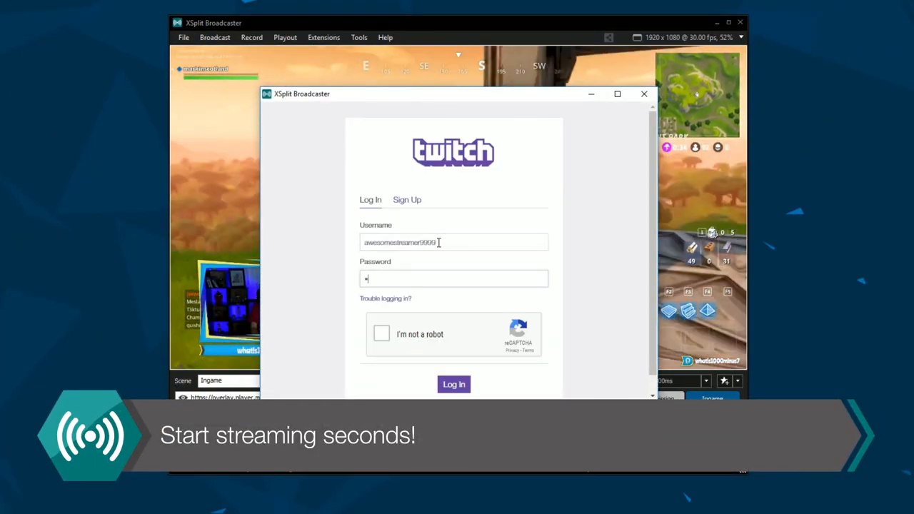
# Log in to Twitch and finish the Channel Setup Wizard at the recommended 720p
pyautogui.click(454, 384)
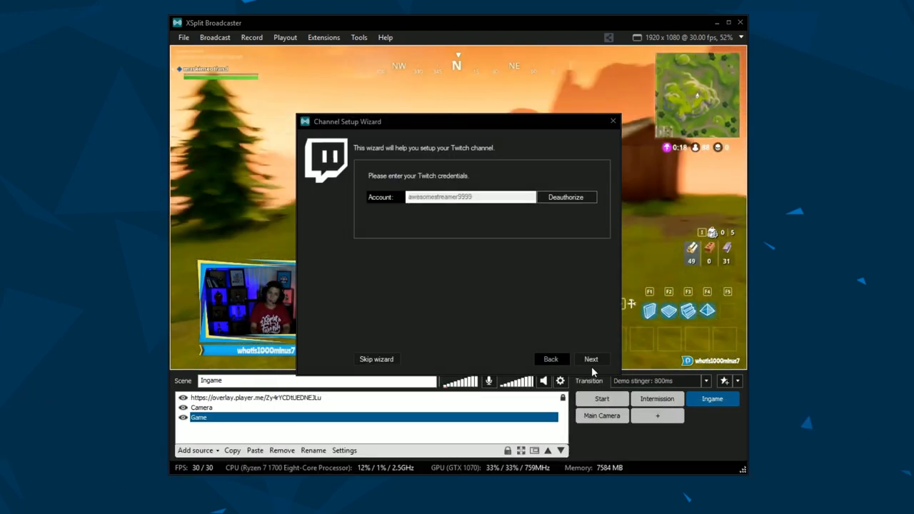
pyautogui.click(591, 358)
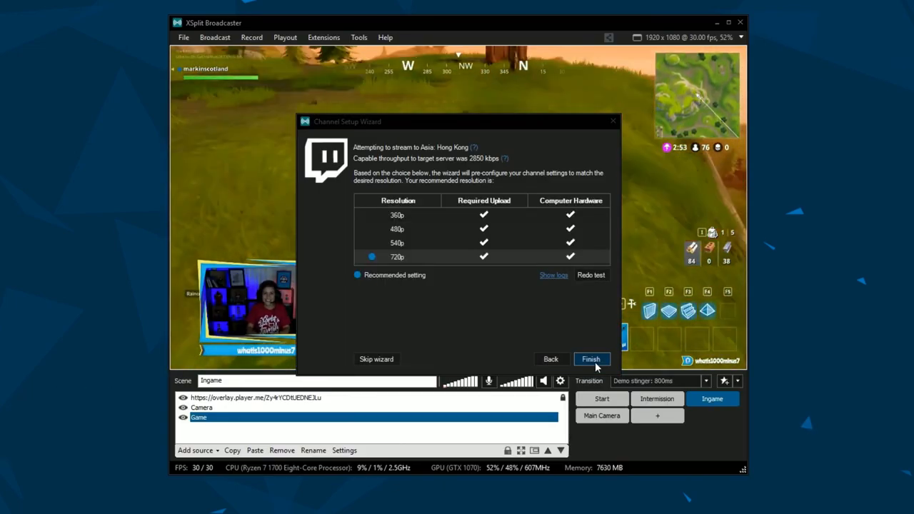
pyautogui.click(590, 360)
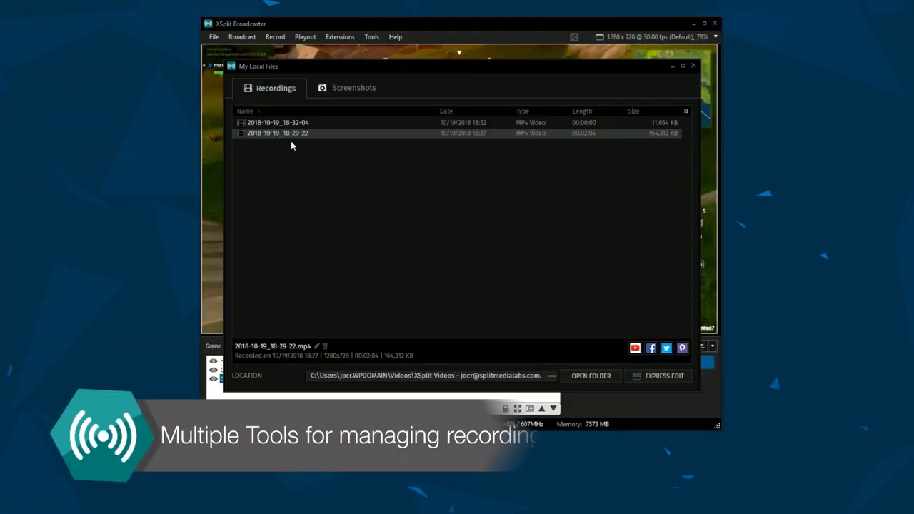
# Edit a recording in Express Edit, discard the changes, and start a YouTube upload
pyautogui.click(657, 376)
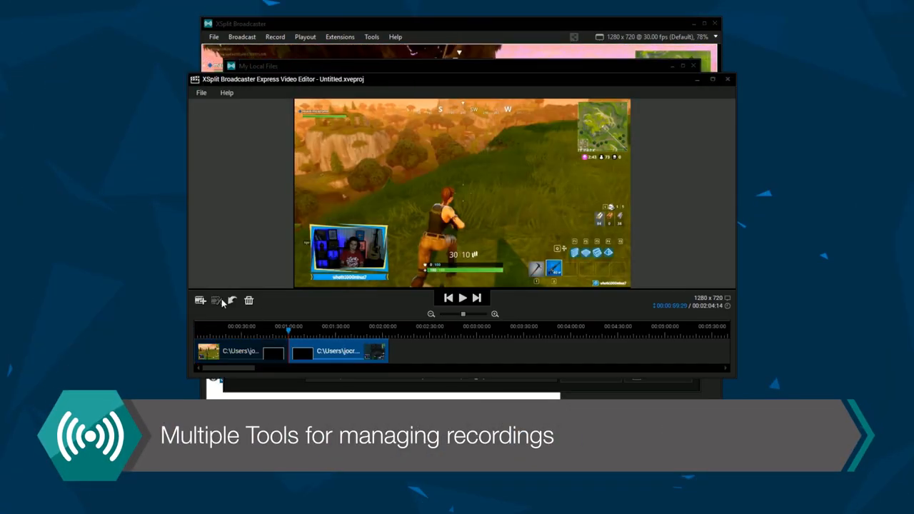
pyautogui.click(201, 92)
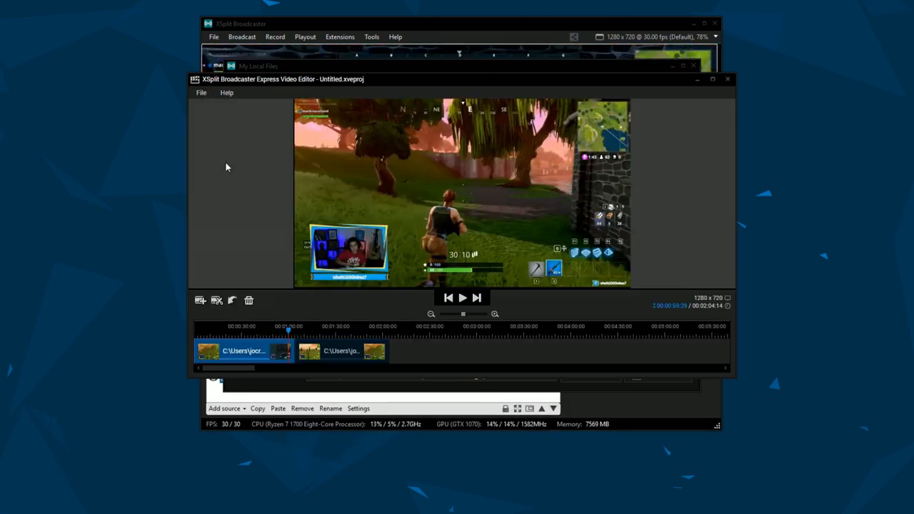
pyautogui.click(727, 66)
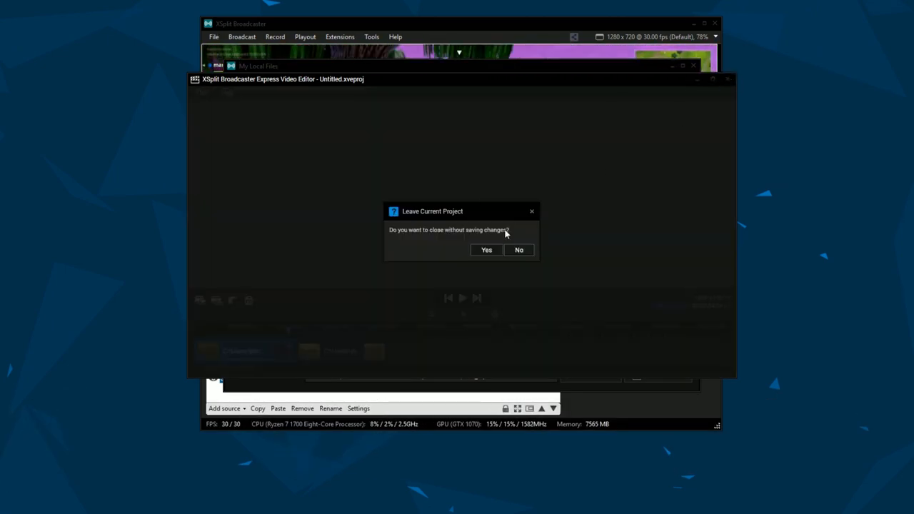
pyautogui.click(486, 250)
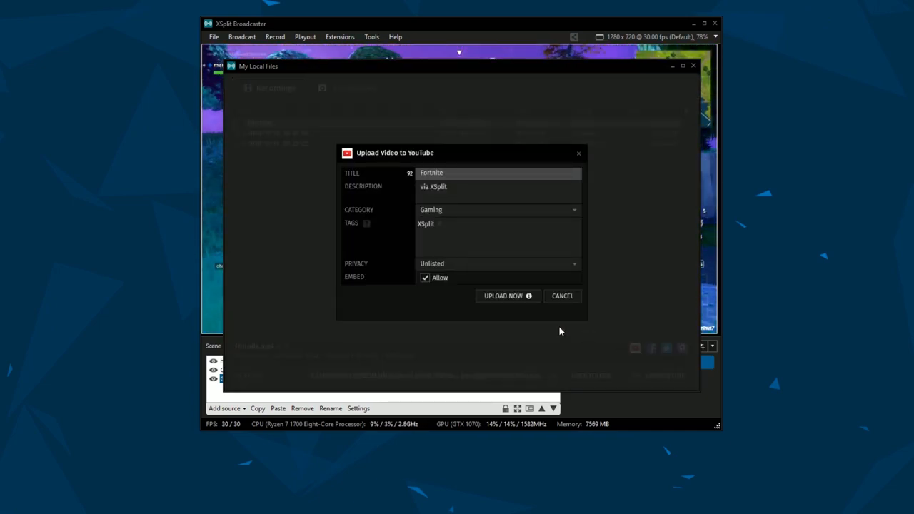
pyautogui.click(503, 296)
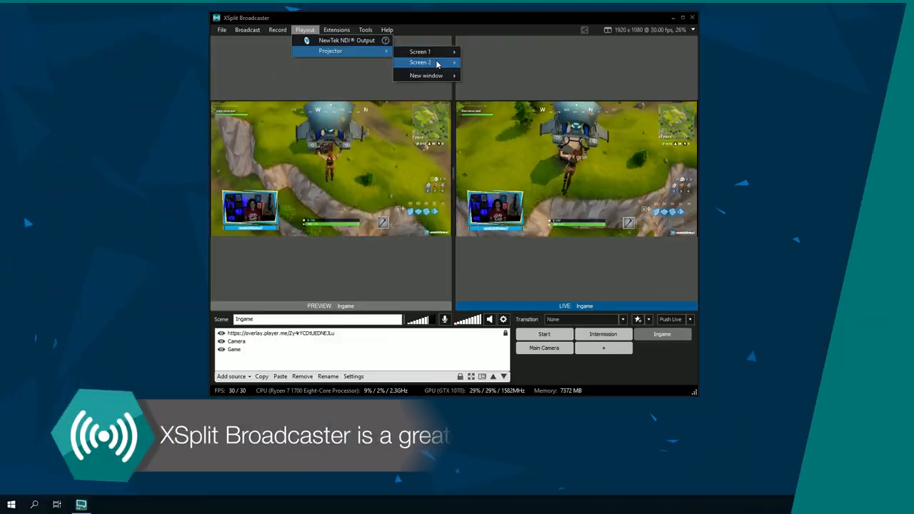
# Project live output to Screen 2 and choose a stinger scene transition
pyautogui.click(420, 63)
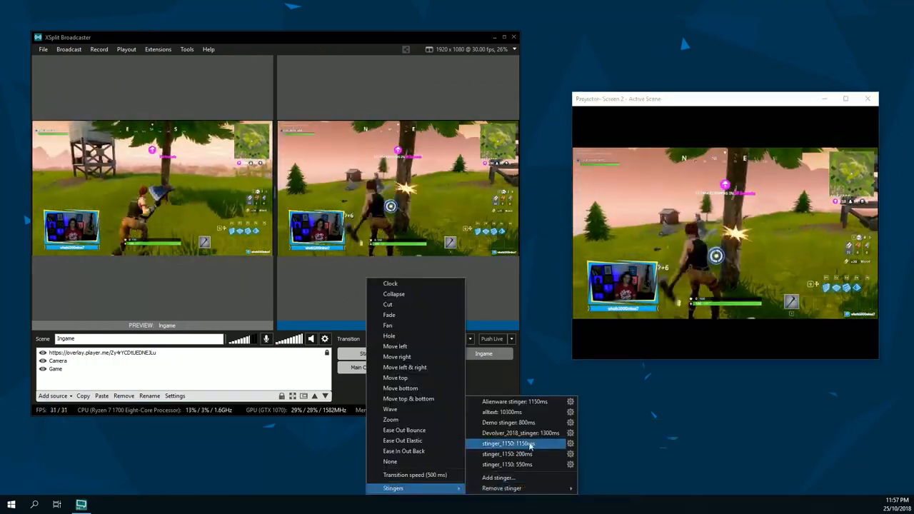
pyautogui.click(508, 423)
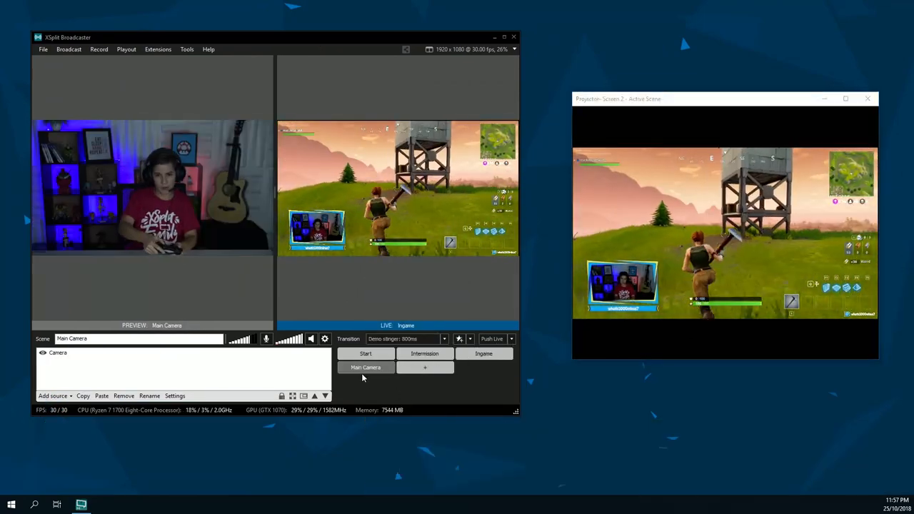